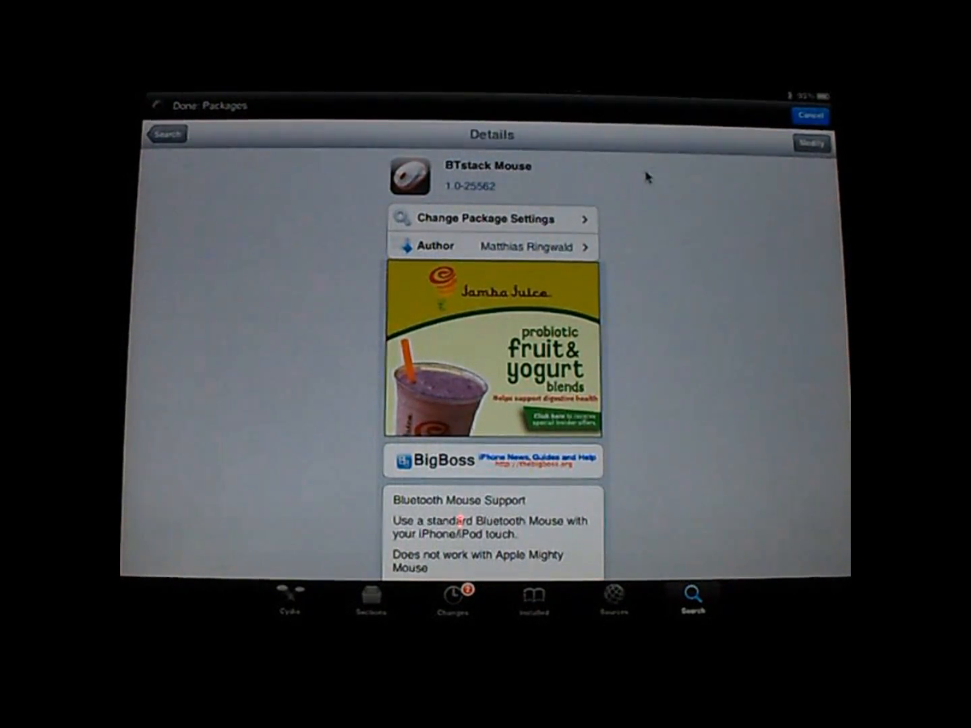
mouse_move(656, 176)
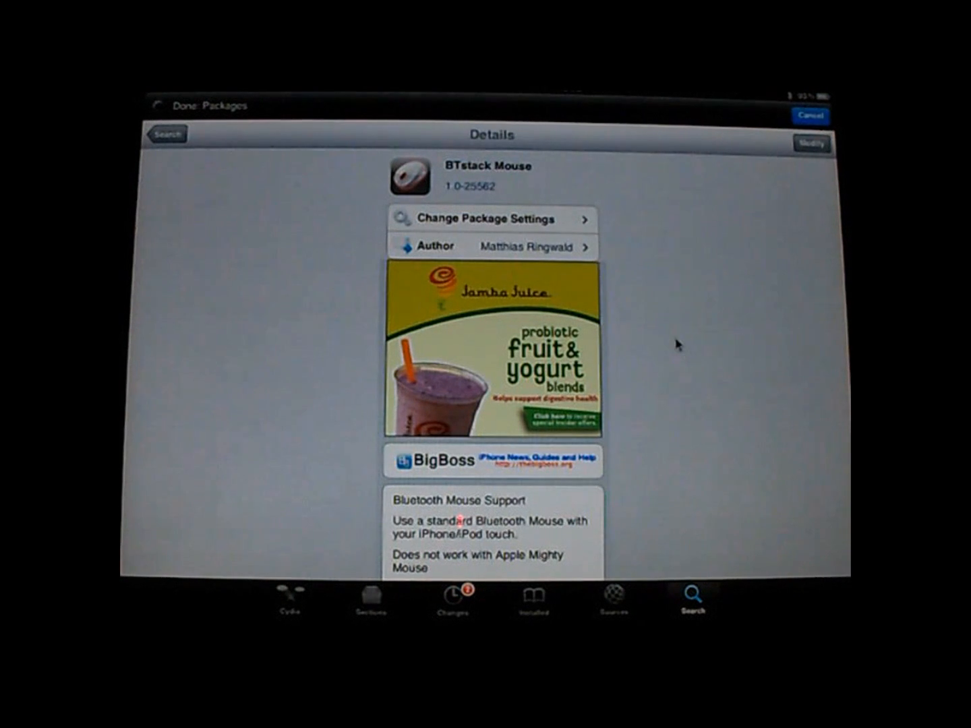
mouse_move(713, 235)
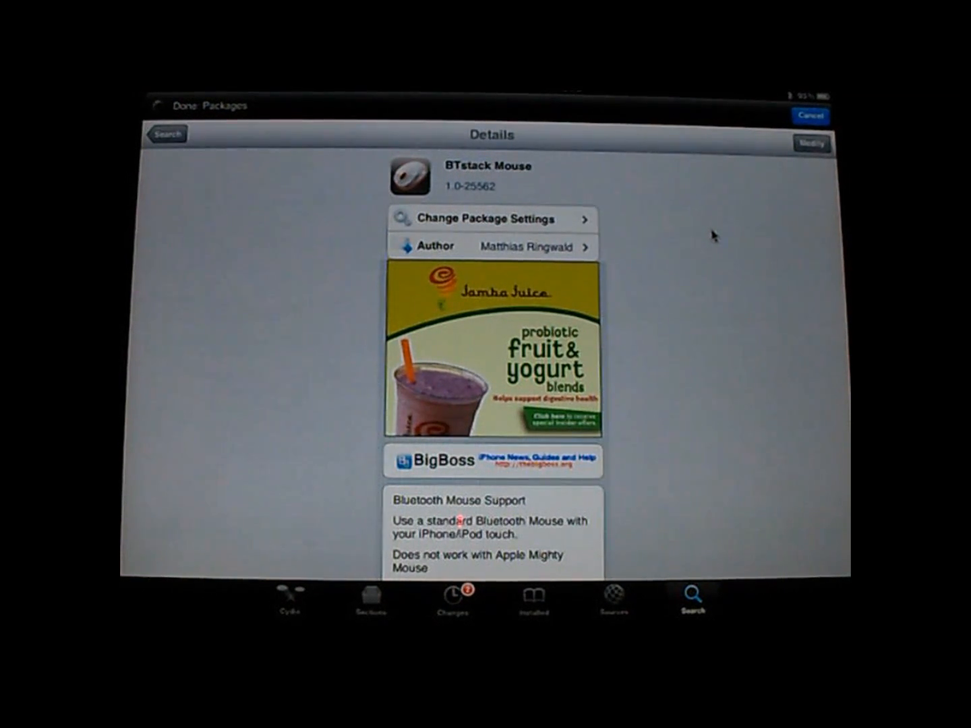
mouse_move(681, 324)
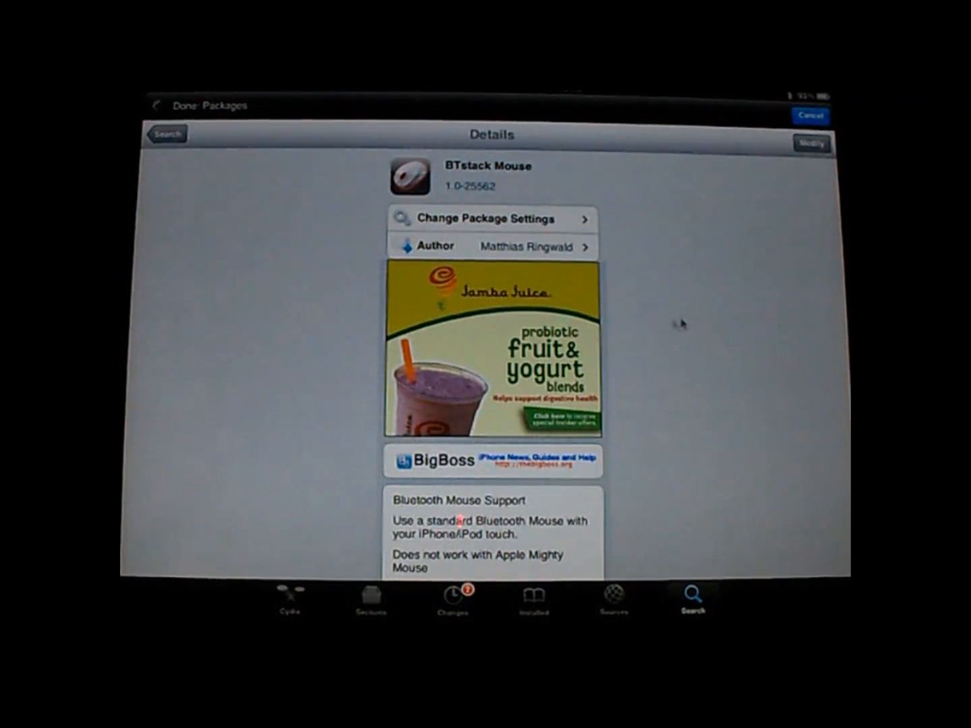
mouse_move(741, 318)
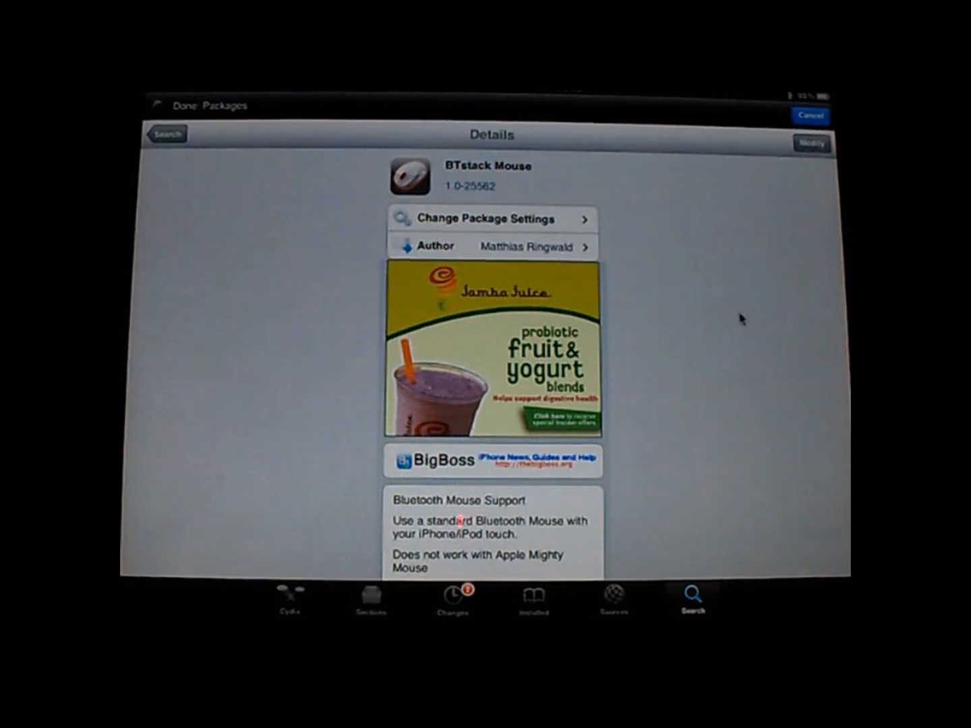
mouse_move(715, 472)
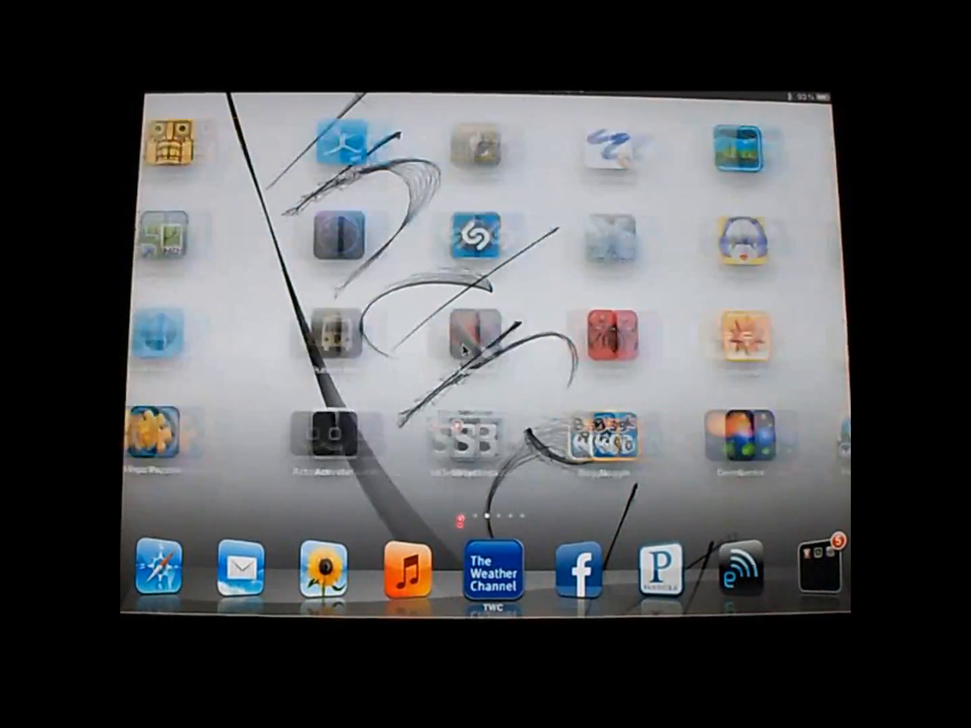
Step: Launch BTstack Mouse, connect mouse 58:1f:aa:ed:3a:2f, and return home
scroll(left, 3)
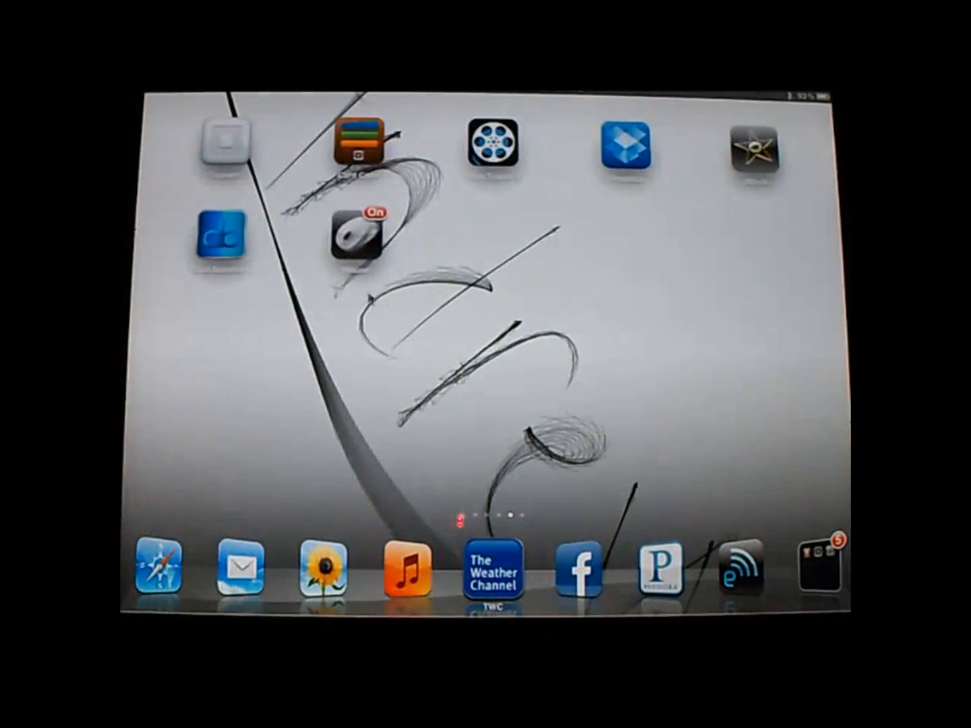
click(355, 234)
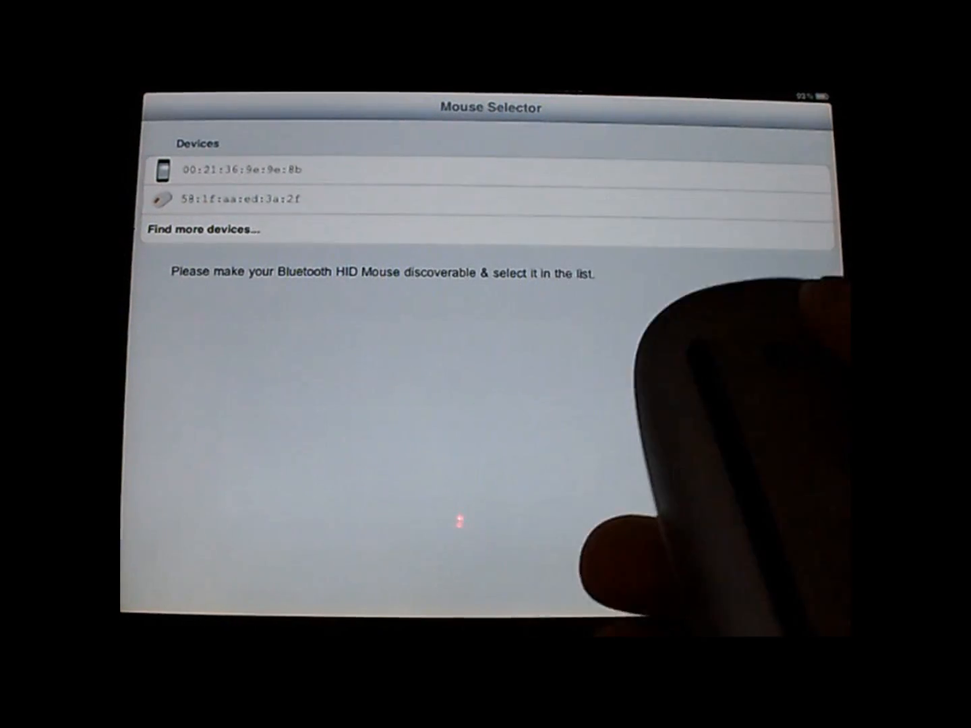
click(236, 199)
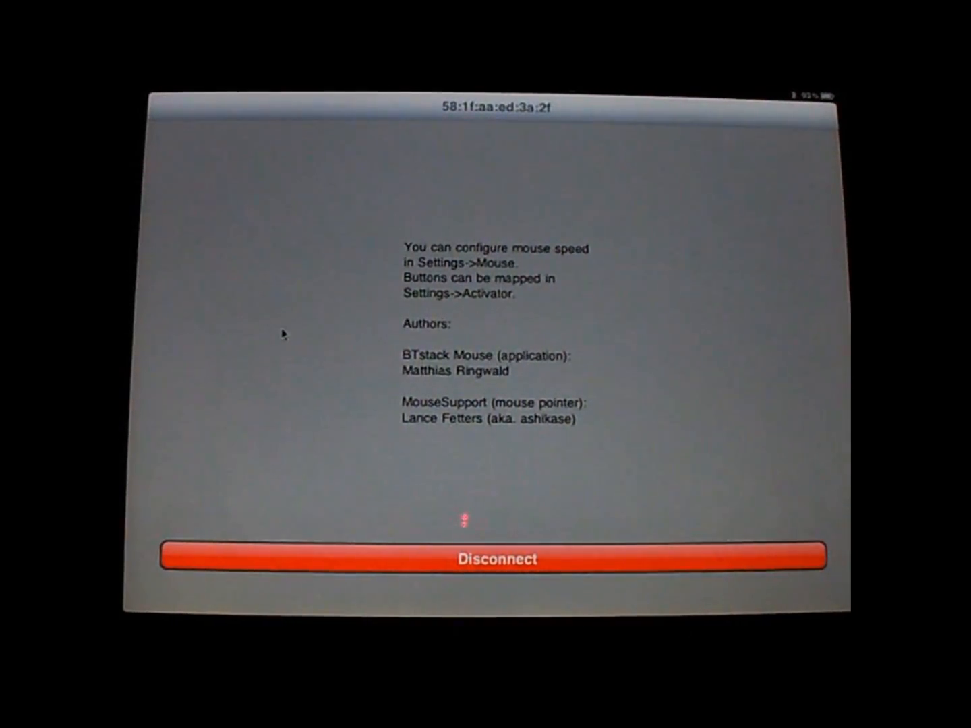
mouse_move(322, 320)
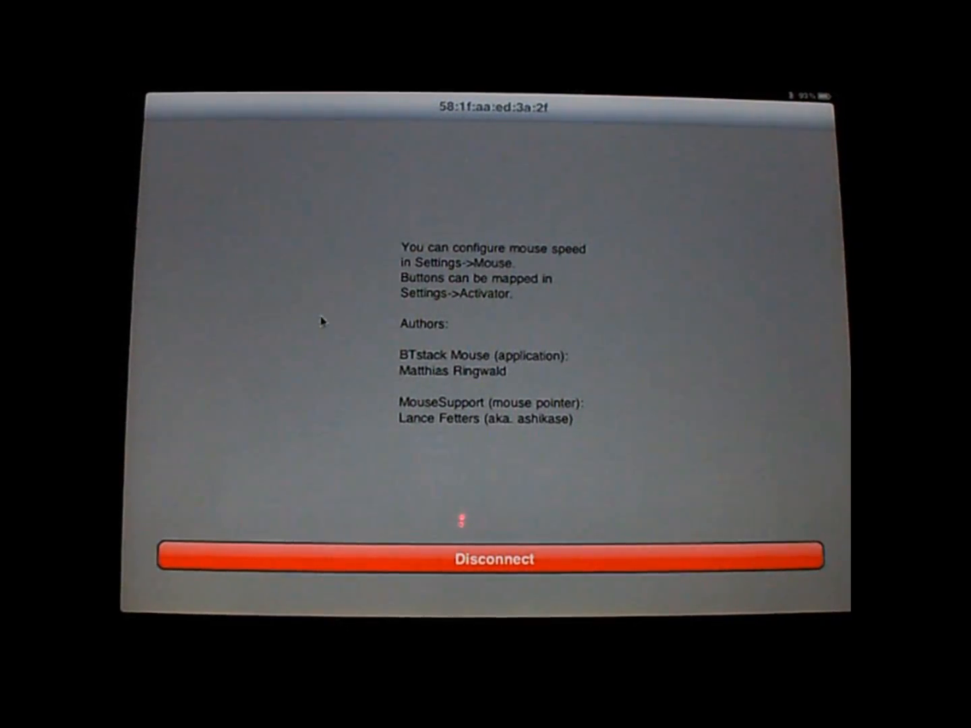
click(488, 559)
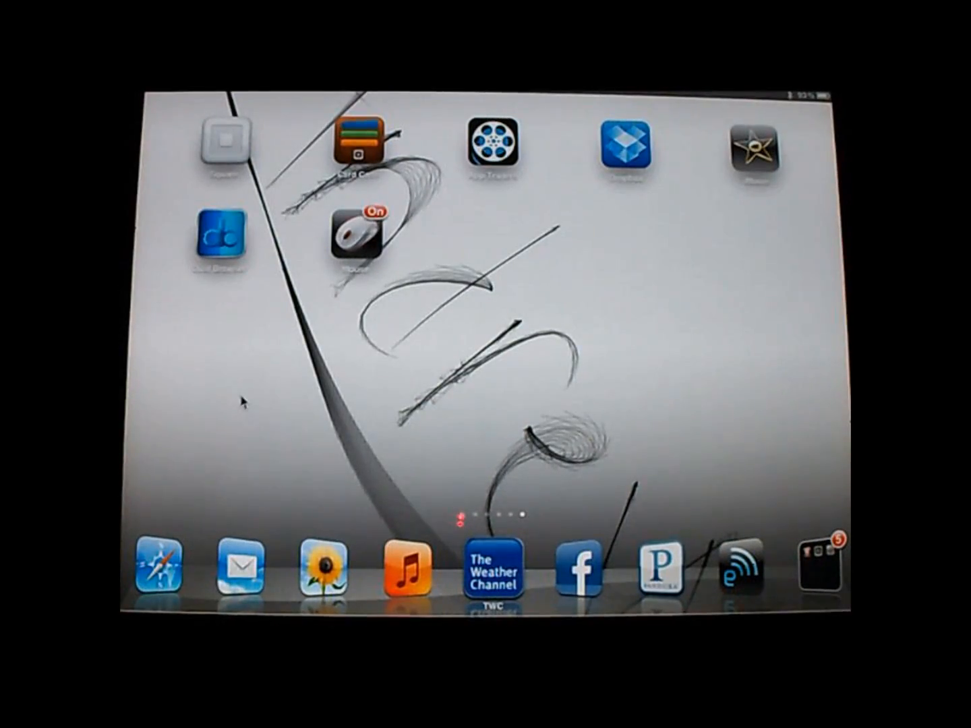
Step: Browse Activator's At Home Screen click triggers, then go back to Activator's main page
scroll(left, 3)
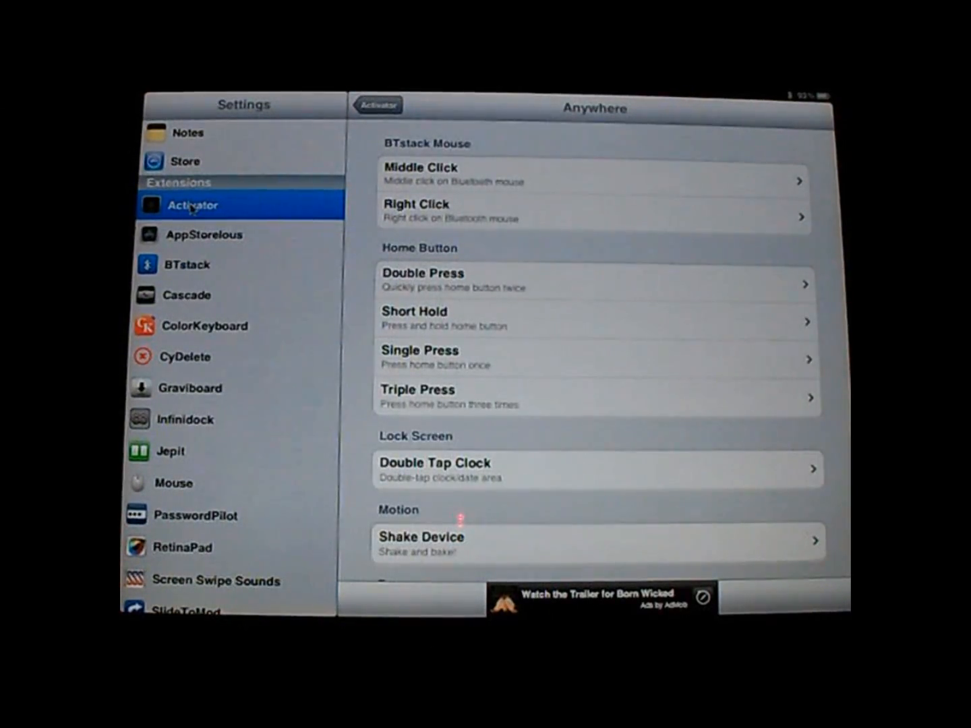
click(377, 105)
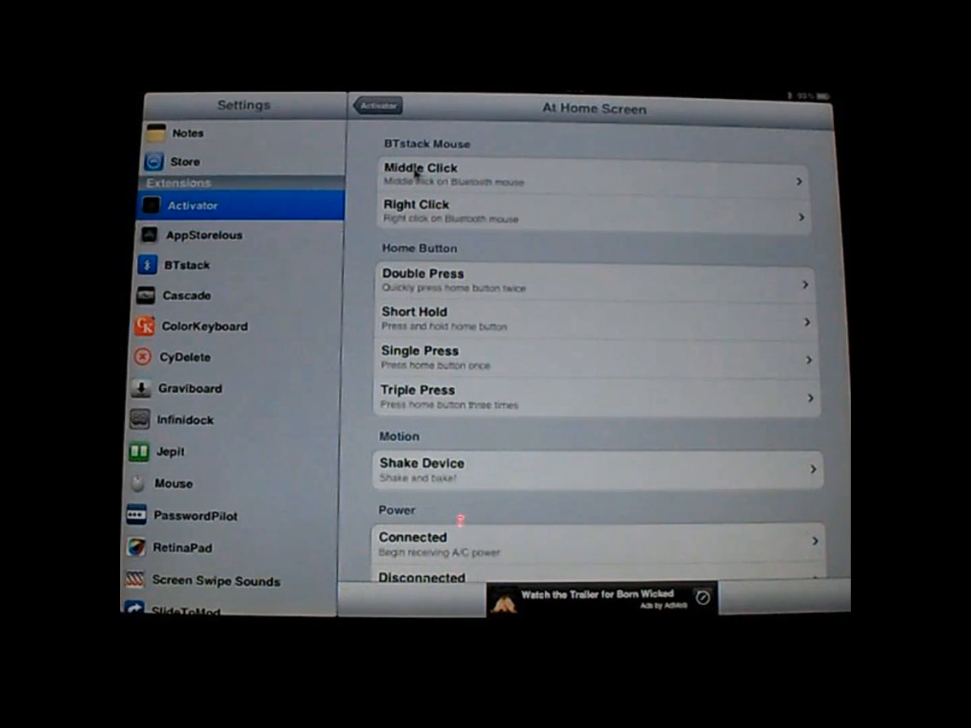
mouse_move(404, 236)
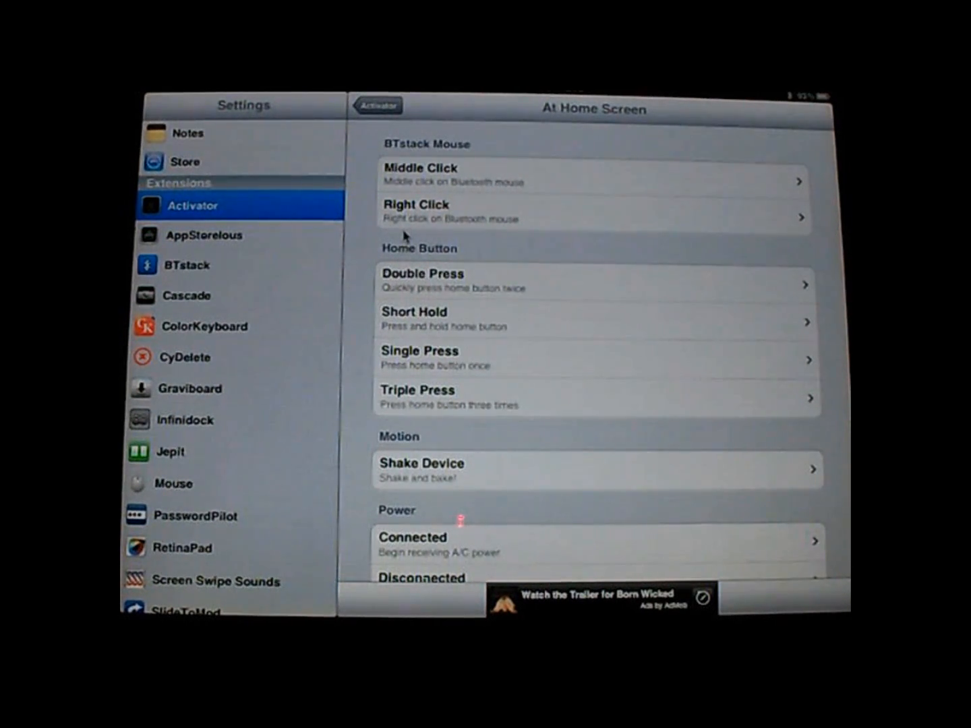
click(377, 105)
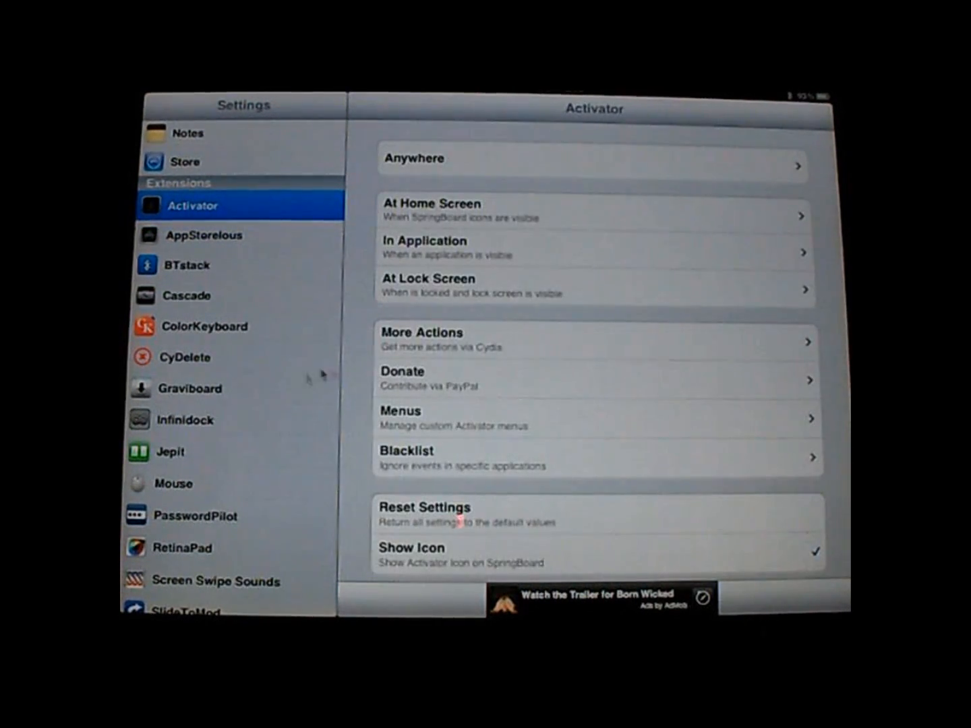
Step: Drag the Mouse Speed slider to maximum on Settings' Mouse page
click(173, 484)
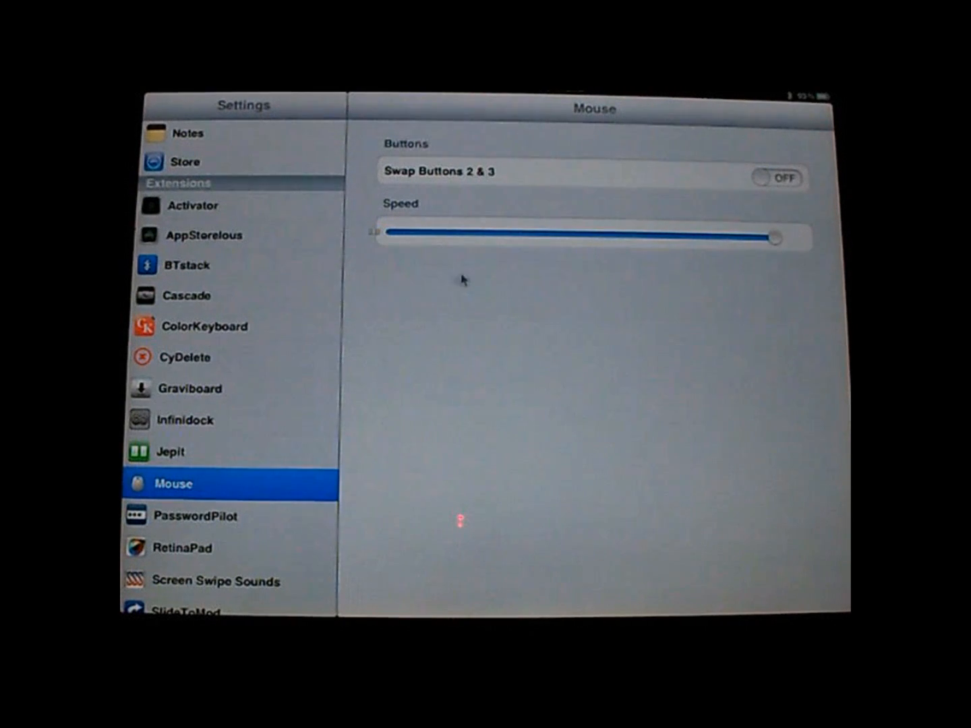
mouse_move(489, 320)
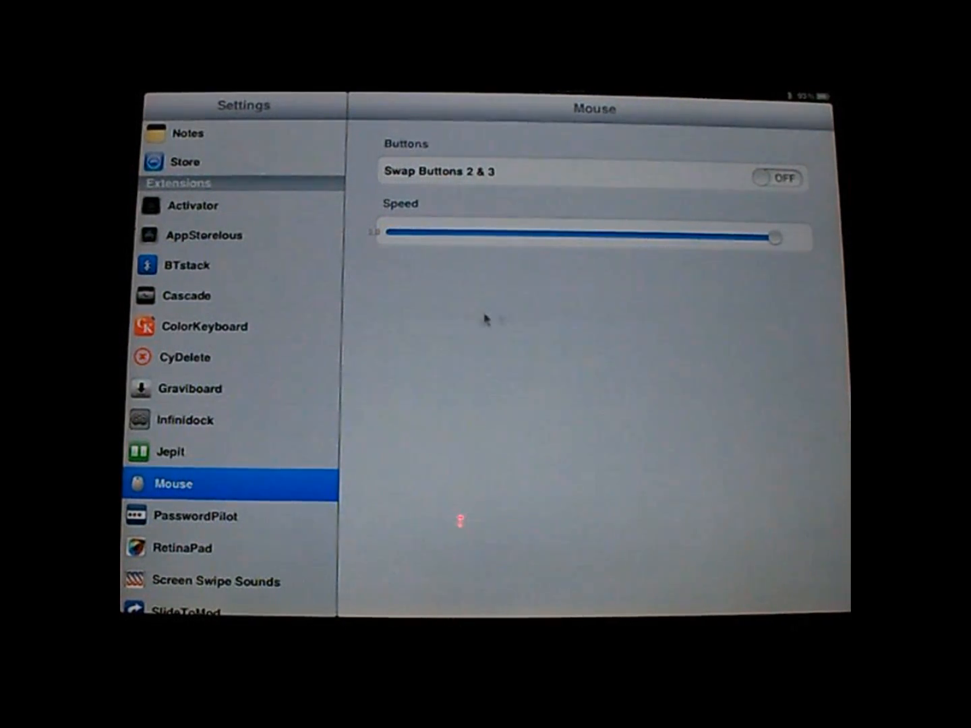
mouse_move(526, 364)
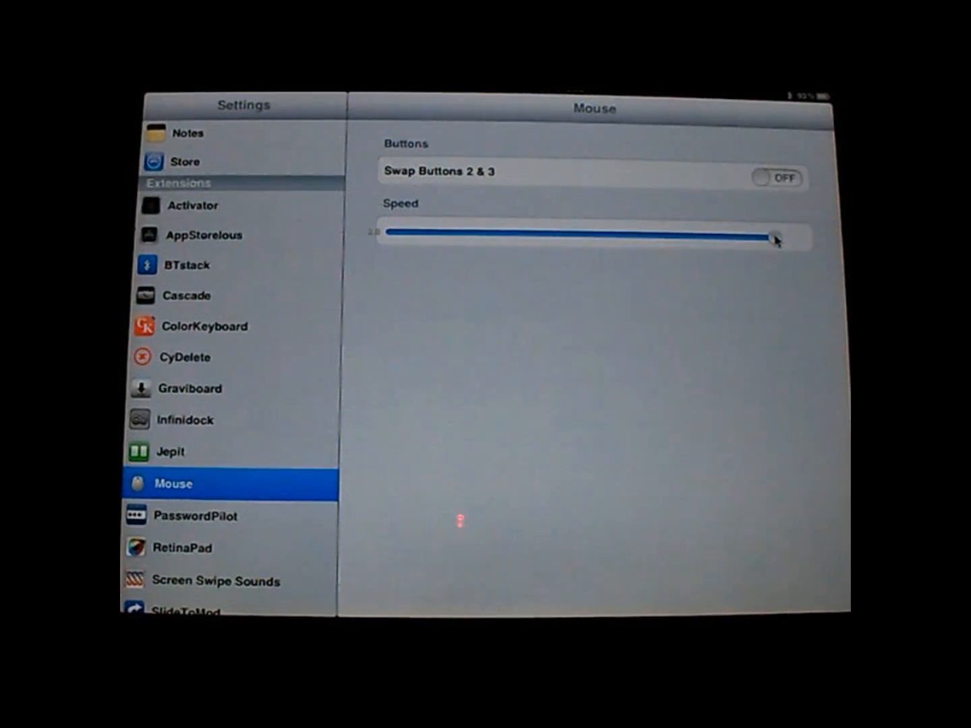
drag(776, 238, 769, 238)
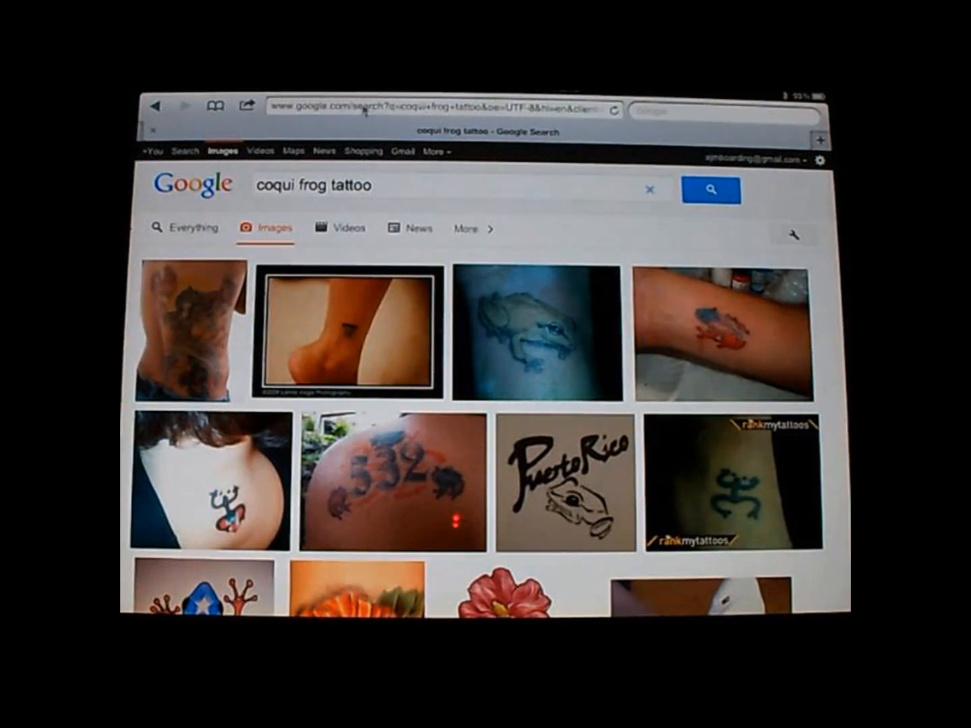
click(438, 111)
text(tfsw)
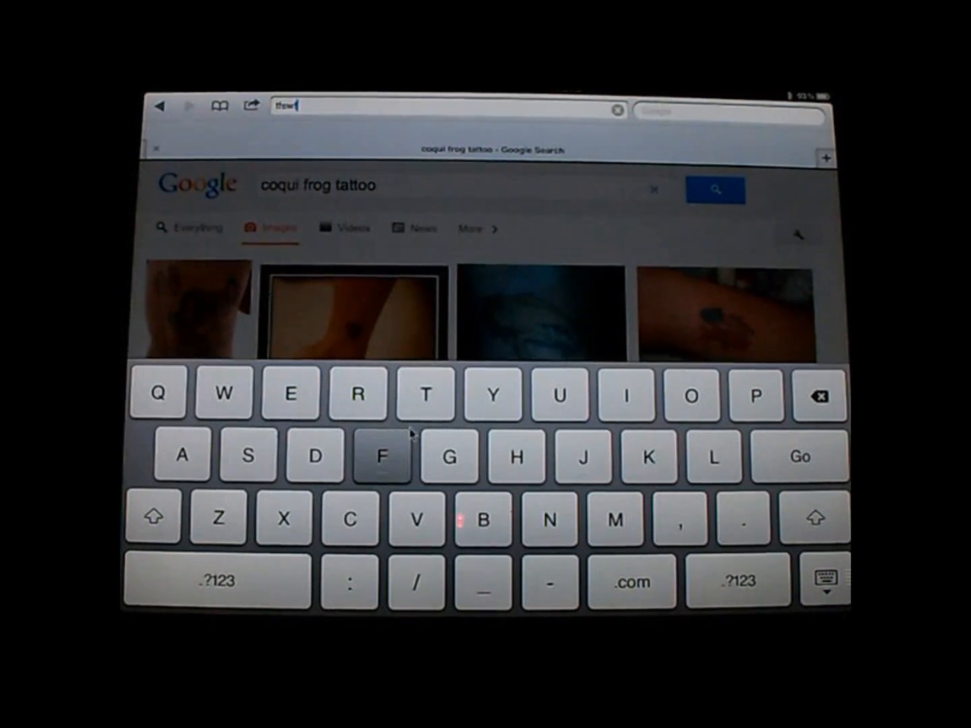
double_click(289, 105)
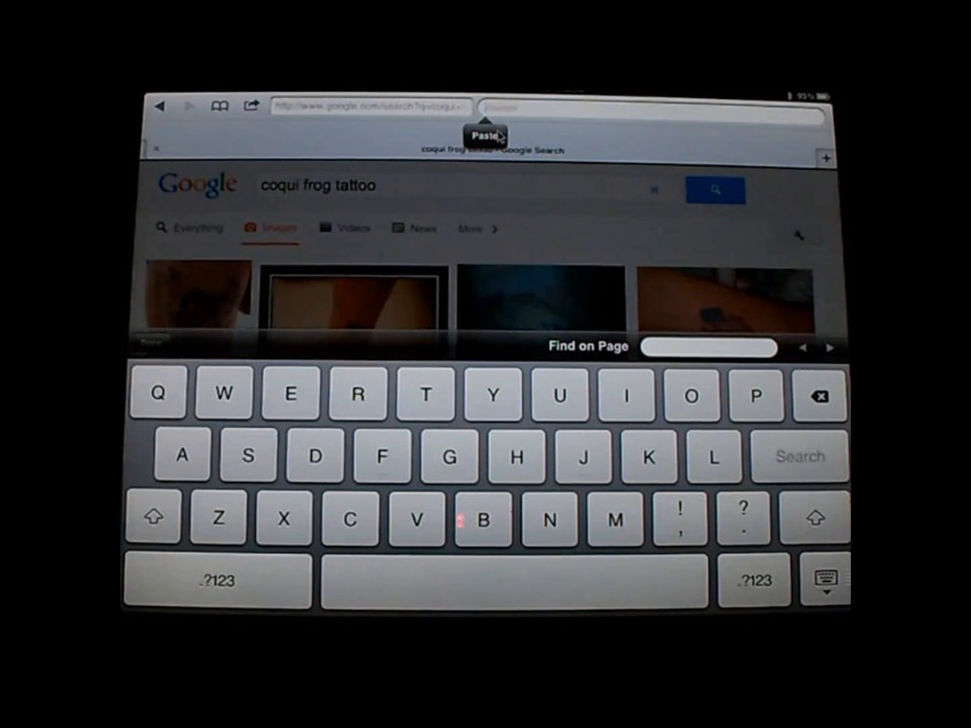
text(tfswff)
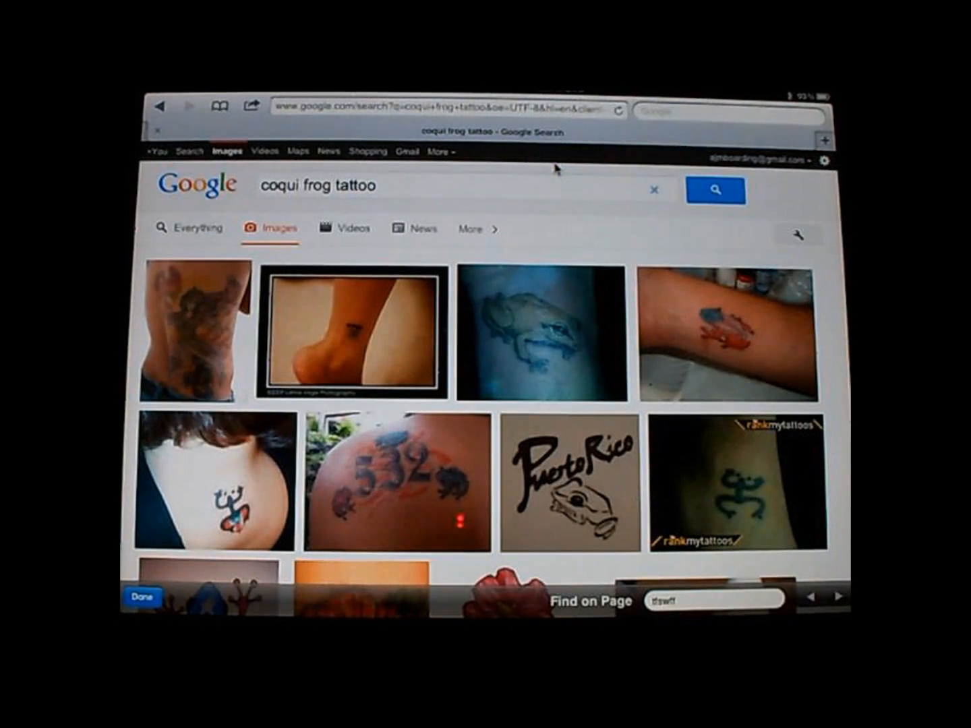
mouse_move(553, 369)
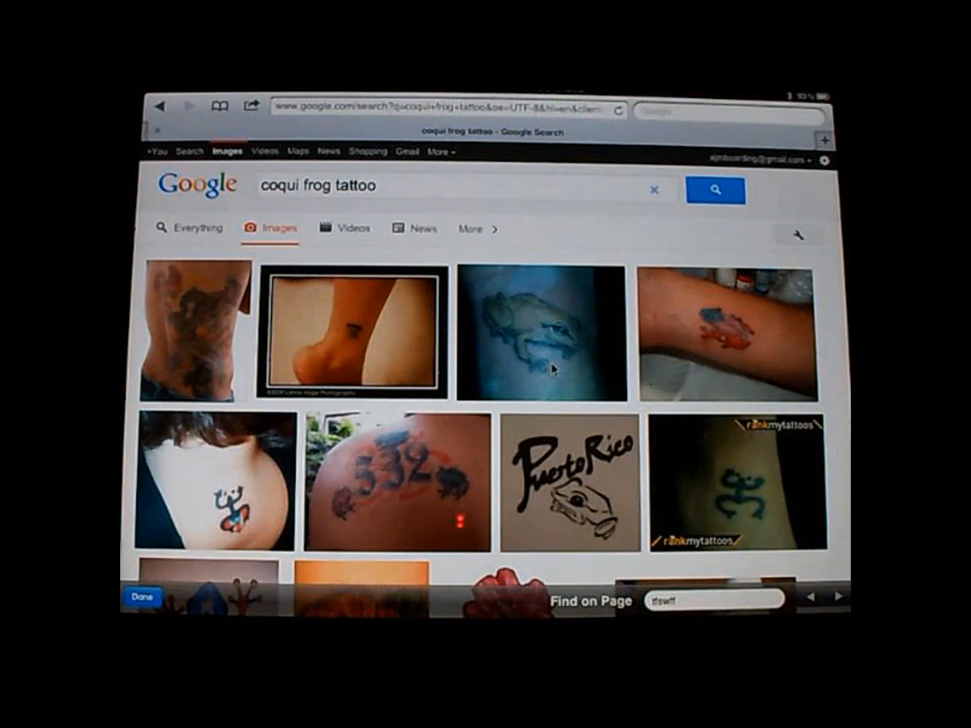